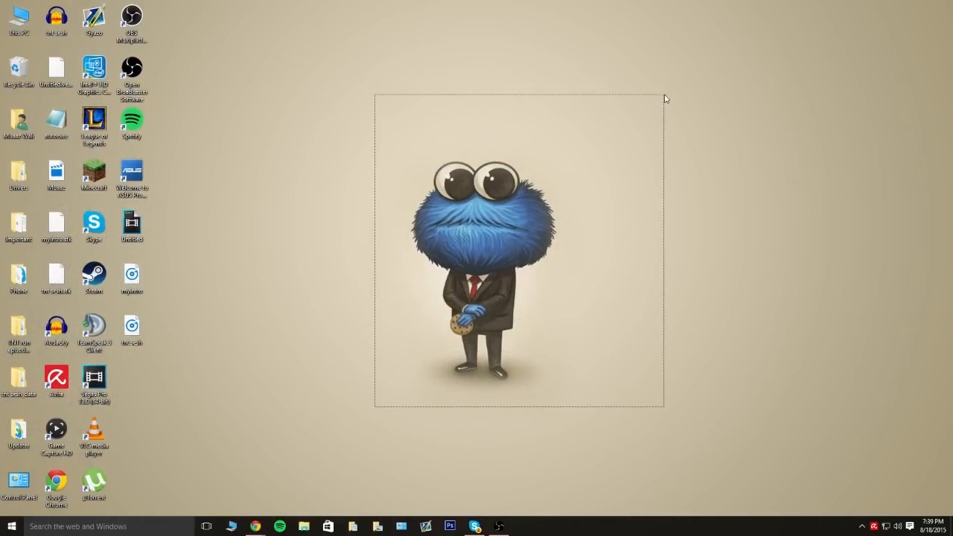
Search Google for 'obs' in Chrome and go to the Open Broadcaster Software homepage
{"action": "left_click", "coordinate": [357, 228]}
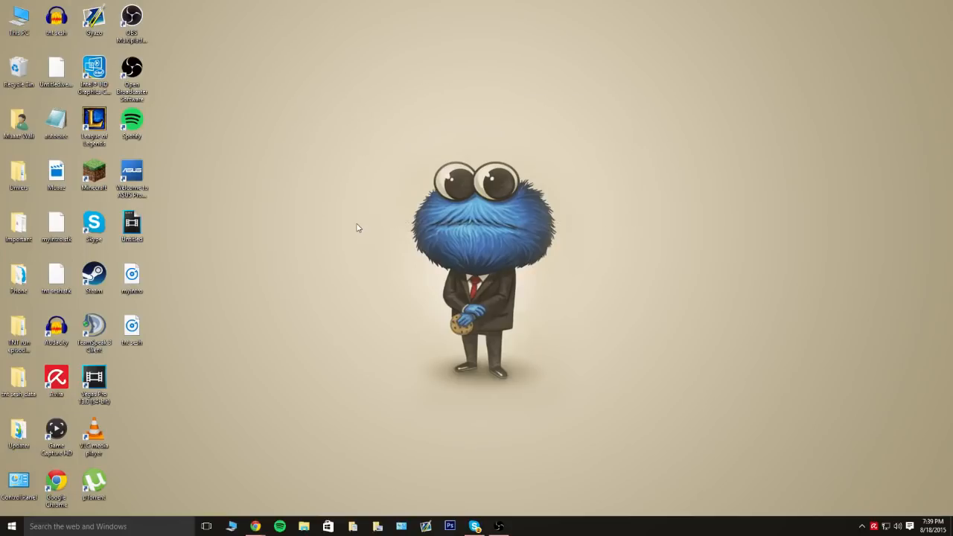
{"action": "mouse_move", "coordinate": [354, 223]}
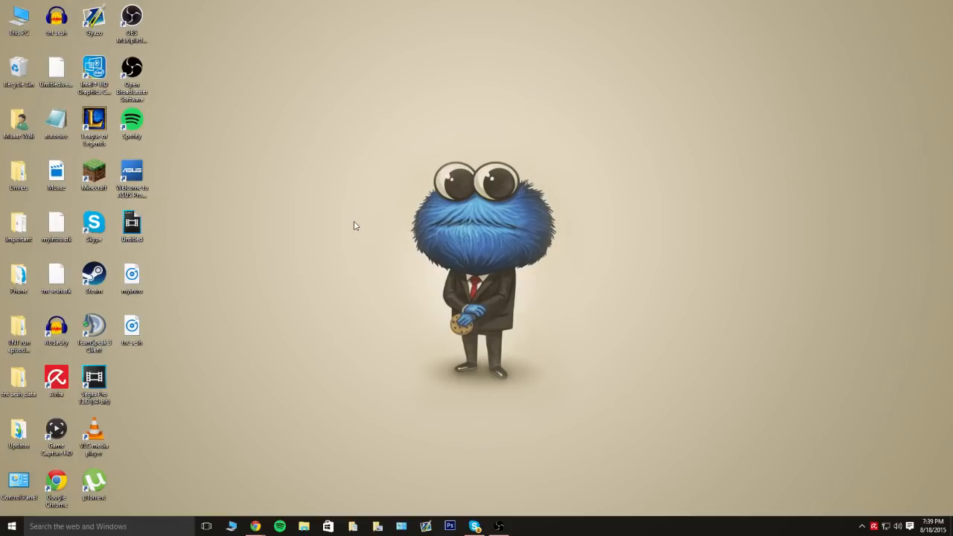
{"action": "mouse_move", "coordinate": [391, 196]}
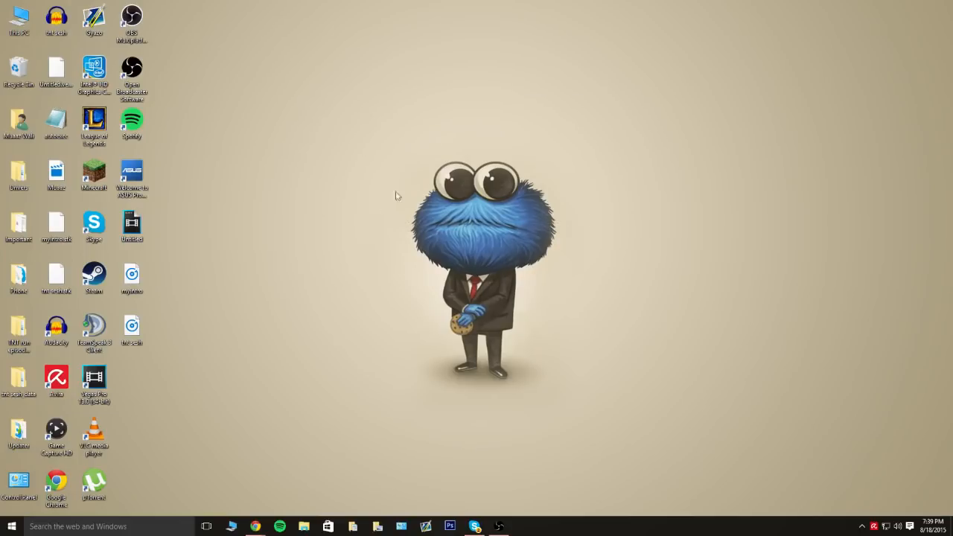
{"action": "mouse_move", "coordinate": [377, 152]}
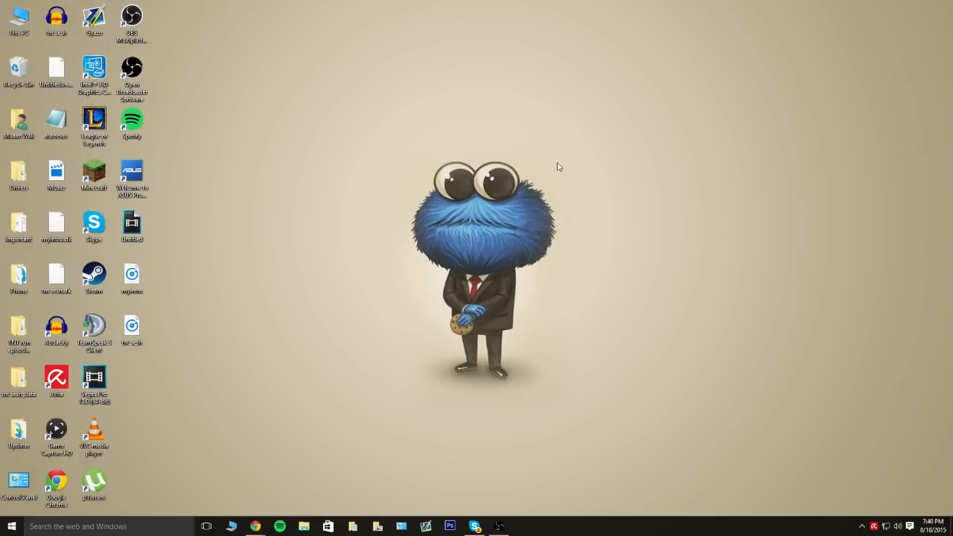
{"action": "mouse_move", "coordinate": [413, 146]}
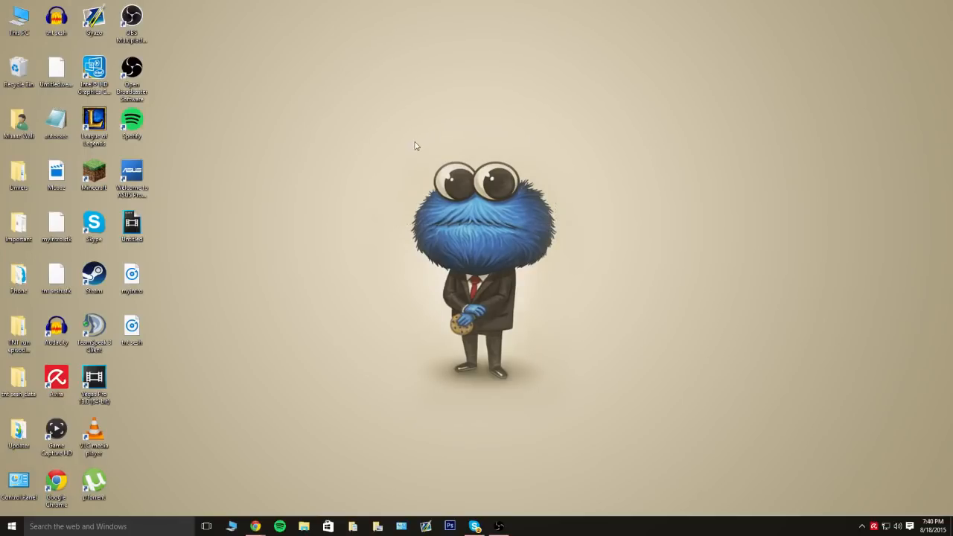
{"action": "mouse_move", "coordinate": [333, 275]}
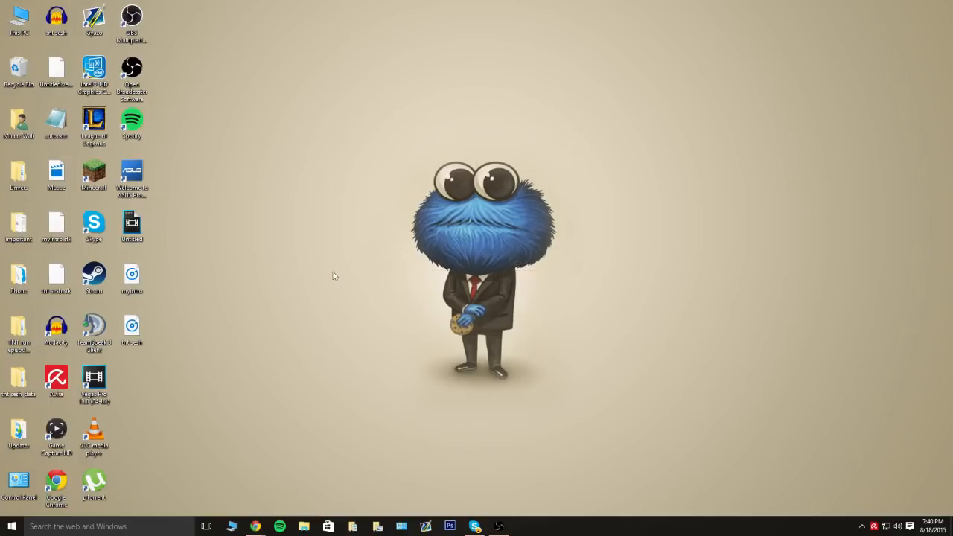
{"action": "mouse_move", "coordinate": [359, 373]}
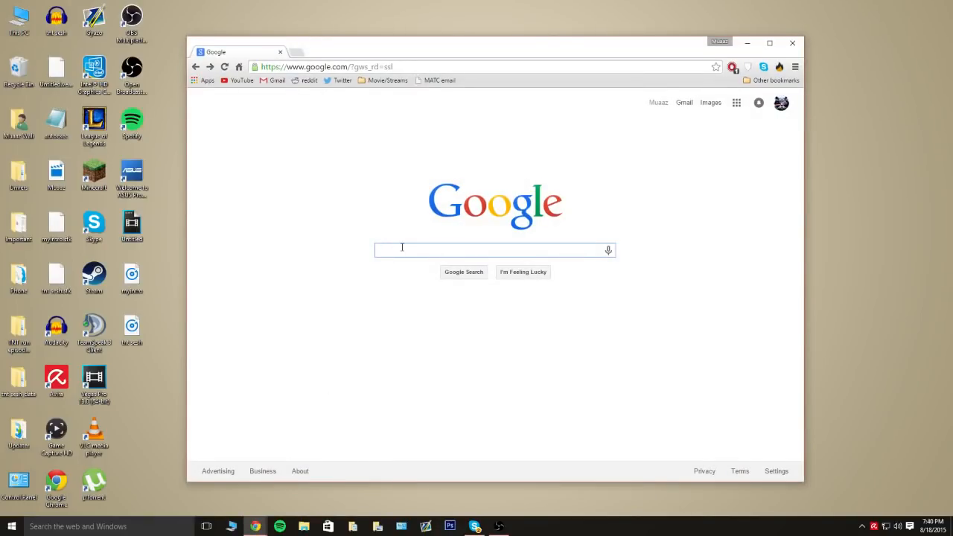
{"action": "type", "text": "obs"}
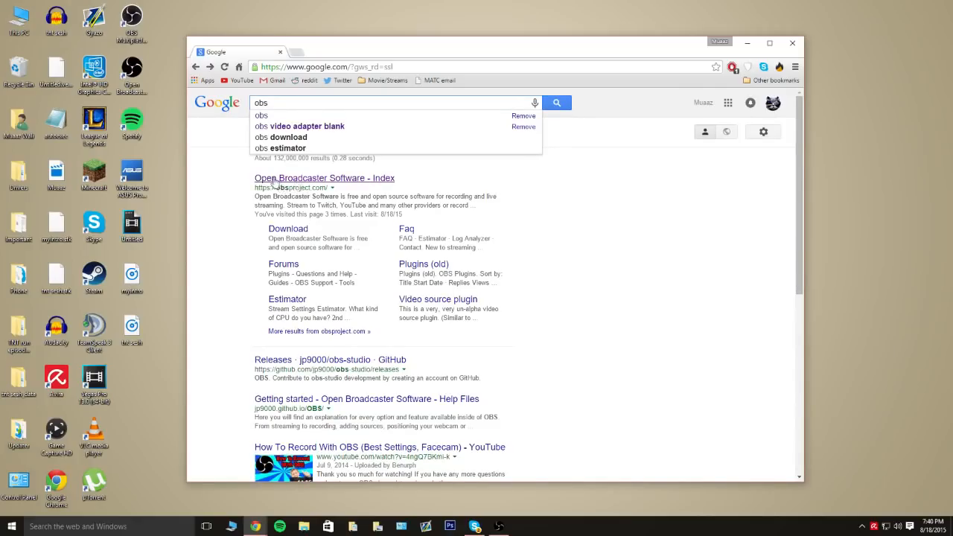
{"action": "left_click", "coordinate": [324, 178]}
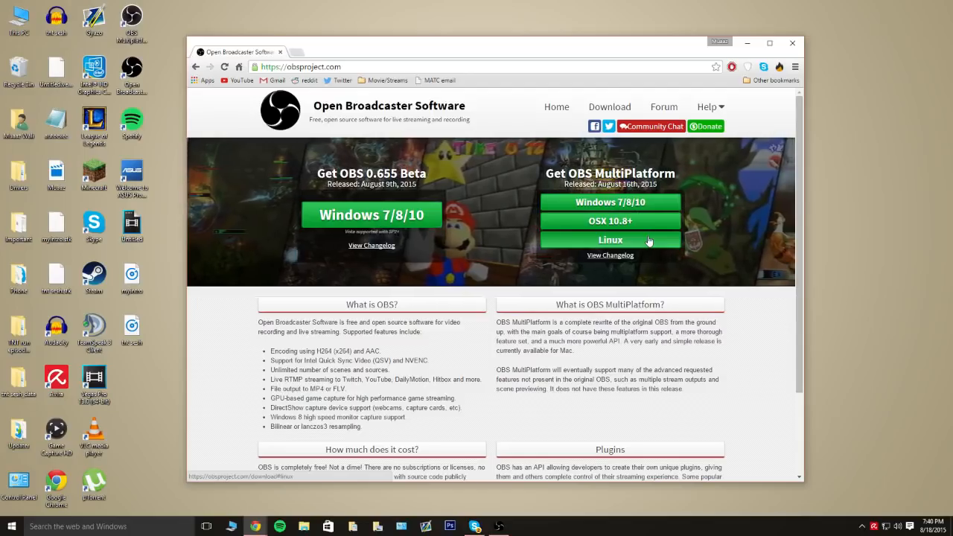
{"action": "mouse_move", "coordinate": [599, 208]}
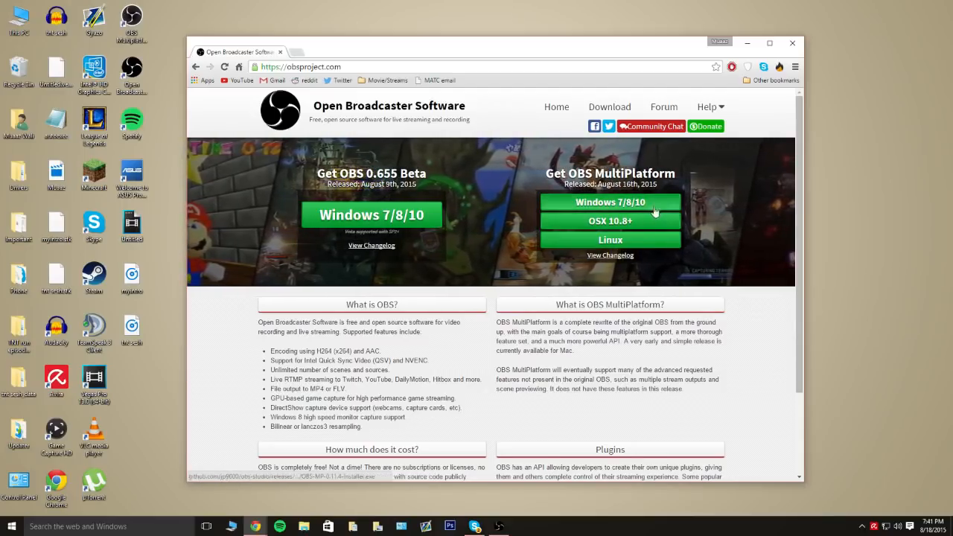
Download the OBS MultiPlatform Windows 7/8/10 installer, save it, and launch it
{"action": "left_click", "coordinate": [610, 202]}
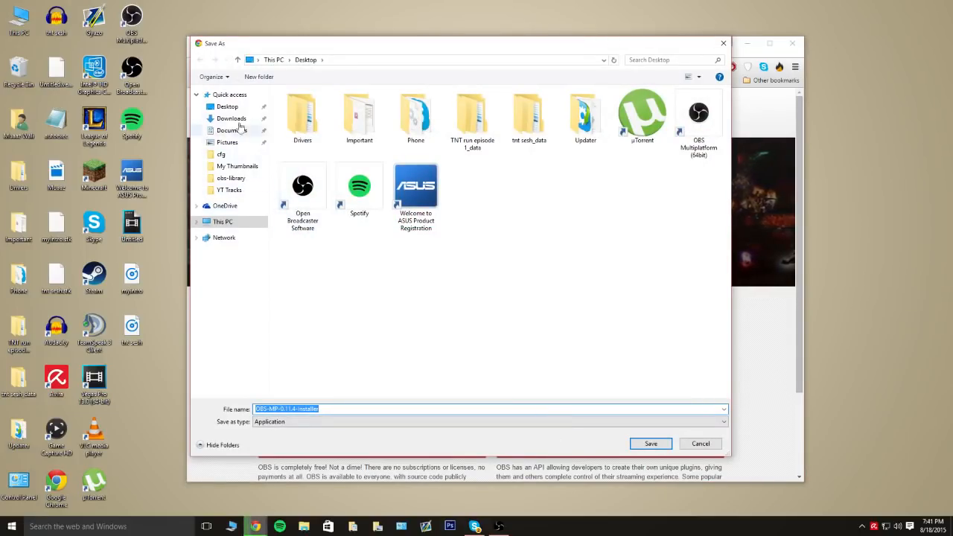
{"action": "left_click", "coordinate": [650, 444]}
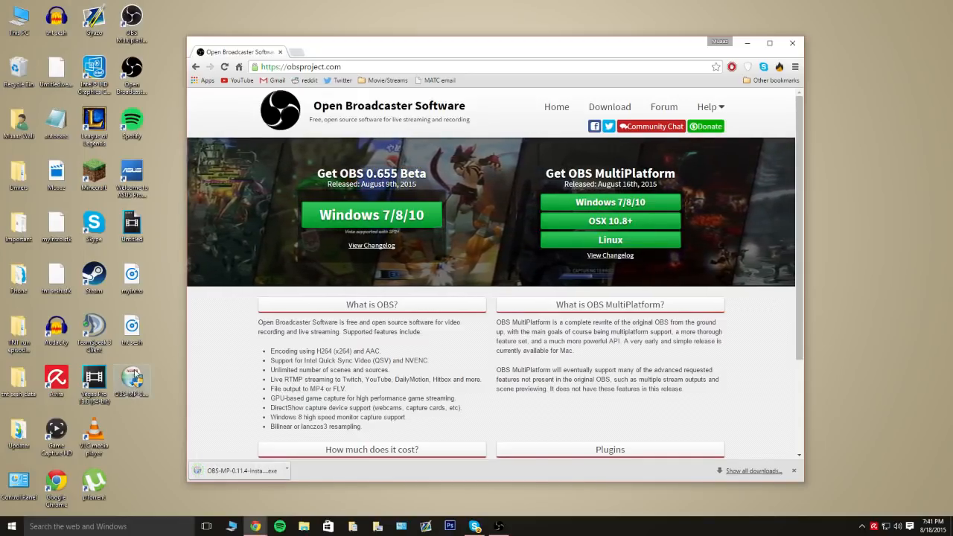
{"action": "left_click", "coordinate": [239, 470]}
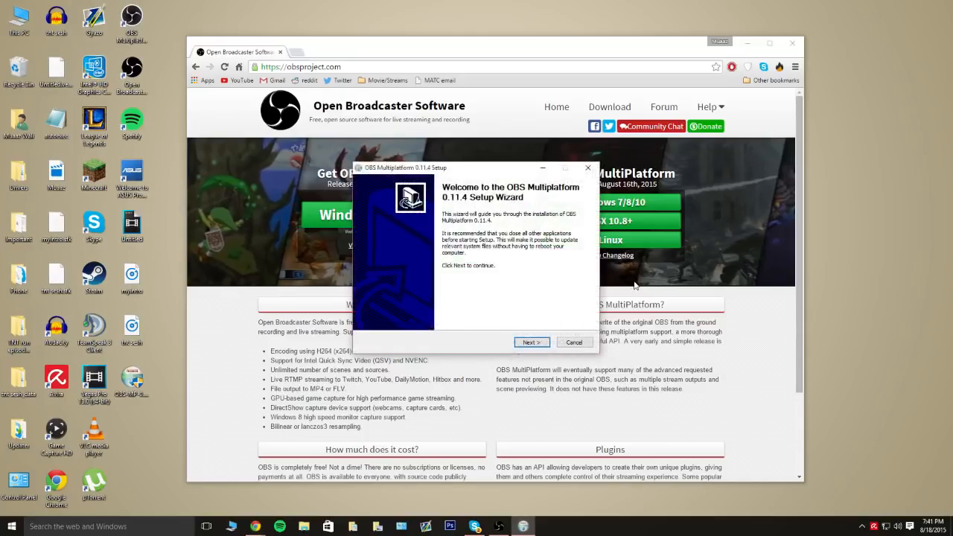
{"action": "mouse_move", "coordinate": [420, 295]}
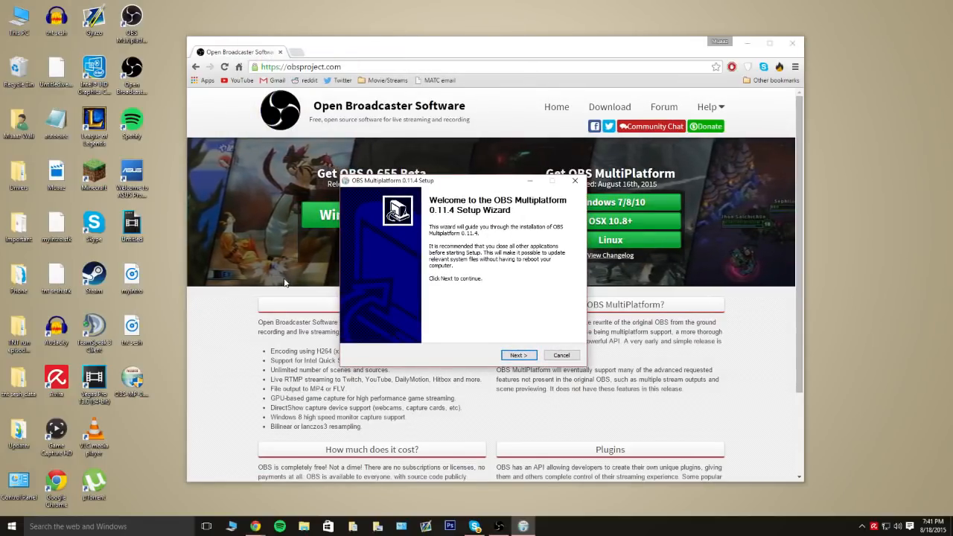
{"action": "mouse_move", "coordinate": [493, 292]}
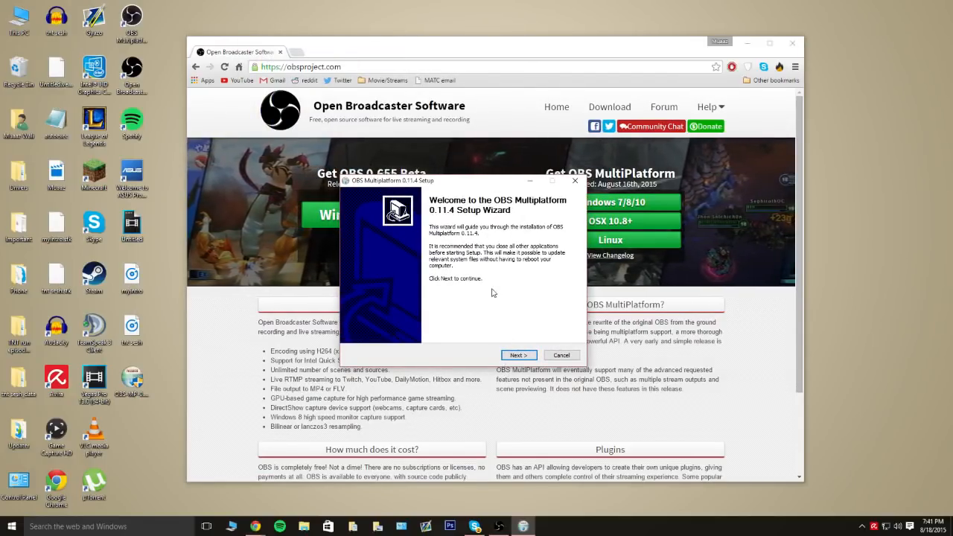
Run the setup wizard through license and install, finishing with Run OBS MultiPlatform checked
{"action": "left_click", "coordinate": [518, 355]}
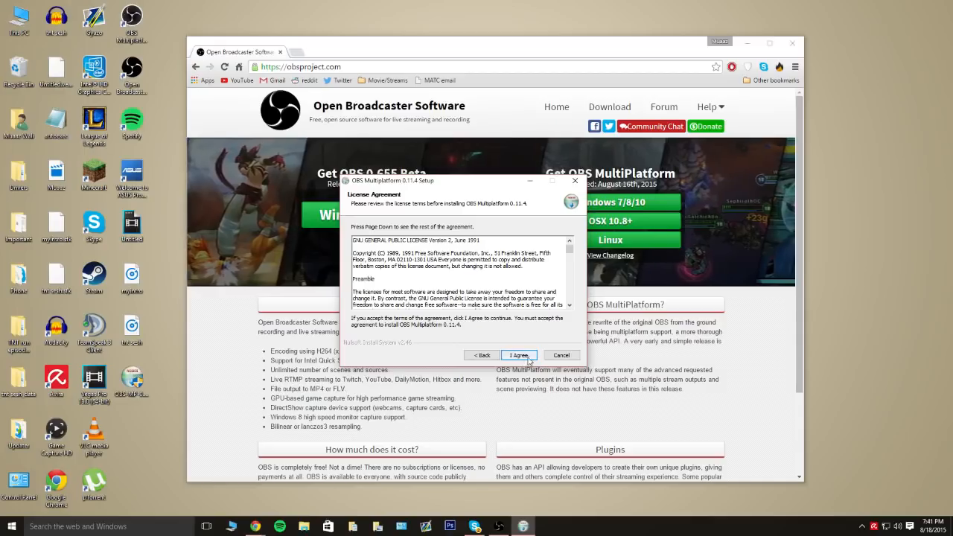
{"action": "left_click", "coordinate": [518, 355]}
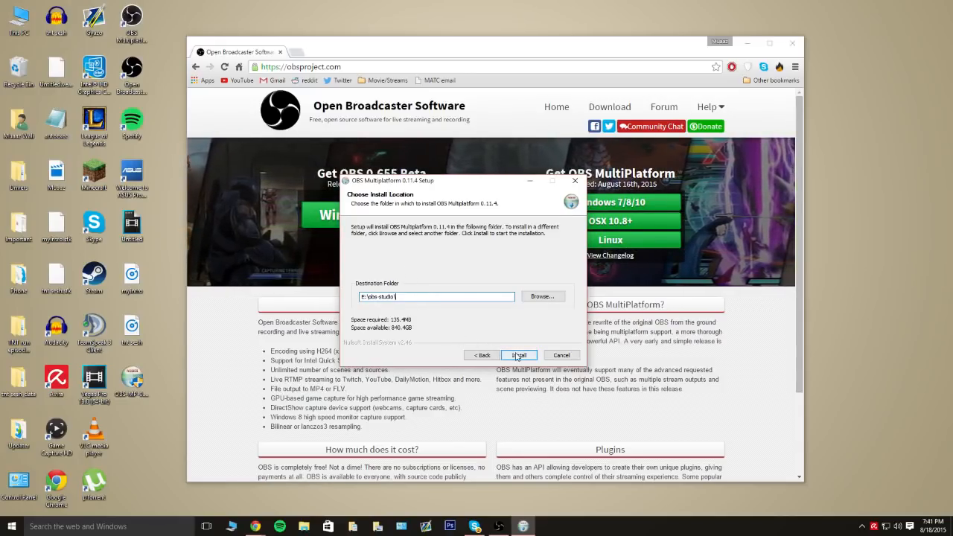
{"action": "left_click", "coordinate": [518, 354]}
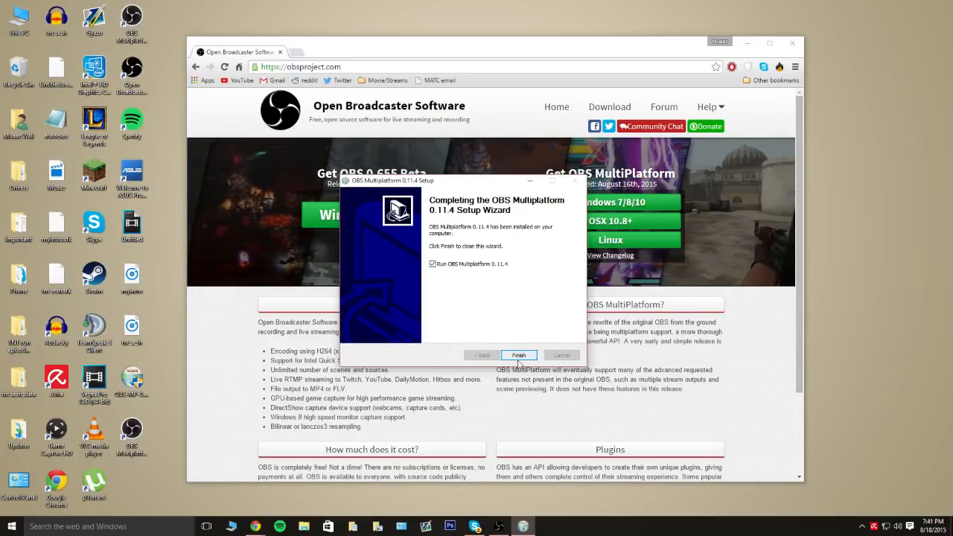
{"action": "left_click", "coordinate": [518, 355]}
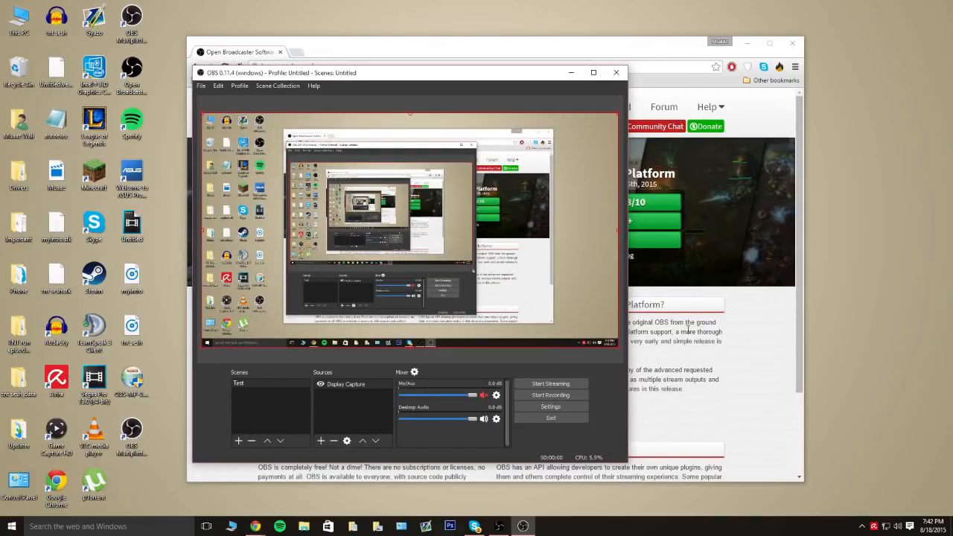
Remove the Display Capture source from the Test scene via its context menu
{"action": "right_click", "coordinate": [337, 384]}
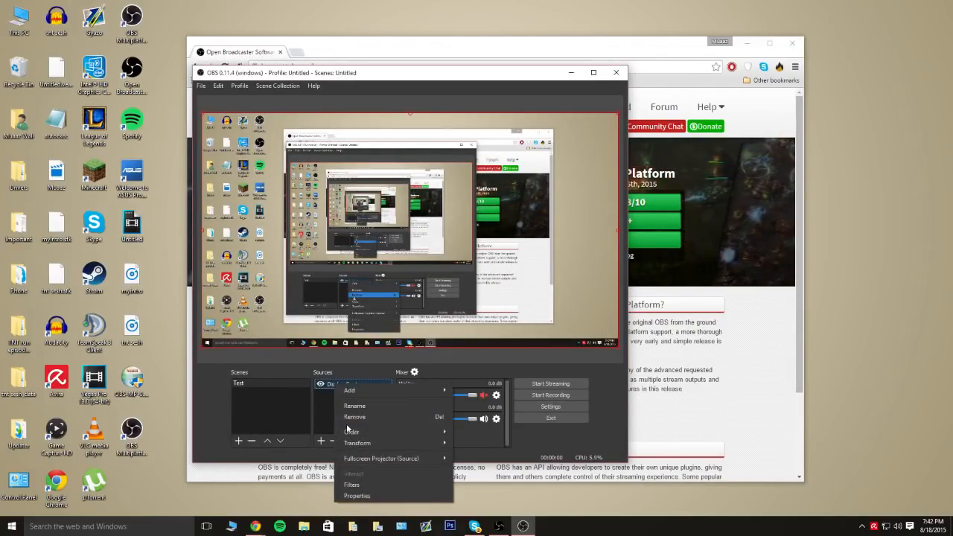
{"action": "left_click", "coordinate": [354, 417]}
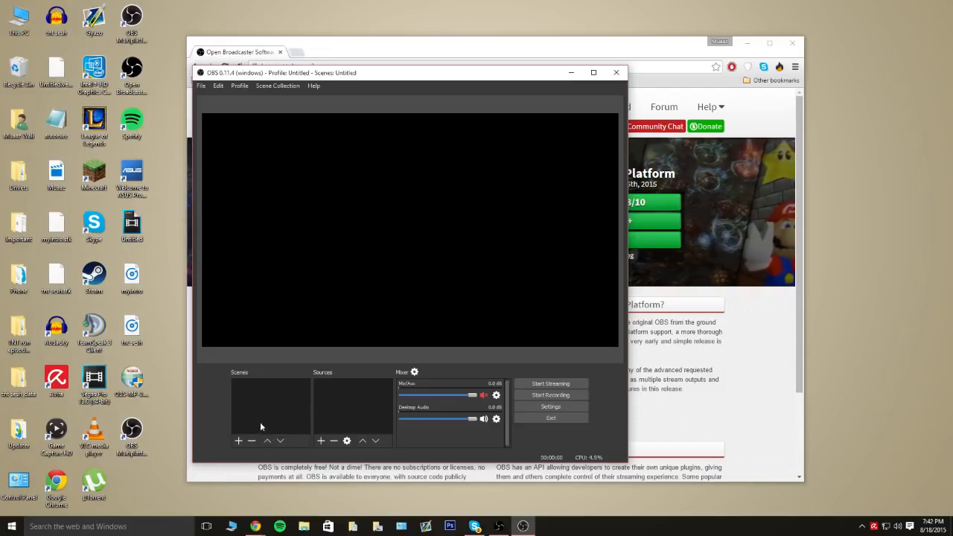
Add a new scene named 'youtube' to the scene list
{"action": "left_click", "coordinate": [238, 441]}
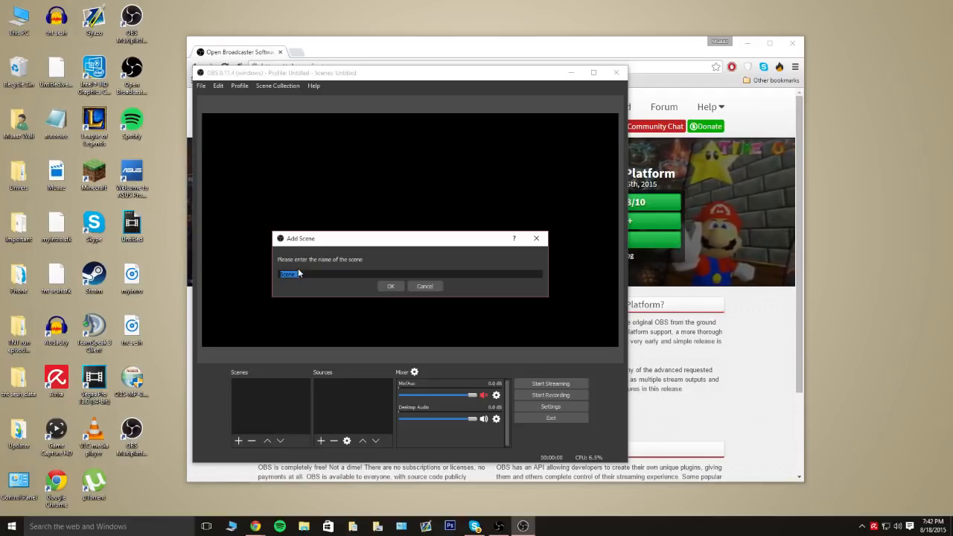
{"action": "mouse_move", "coordinate": [362, 282]}
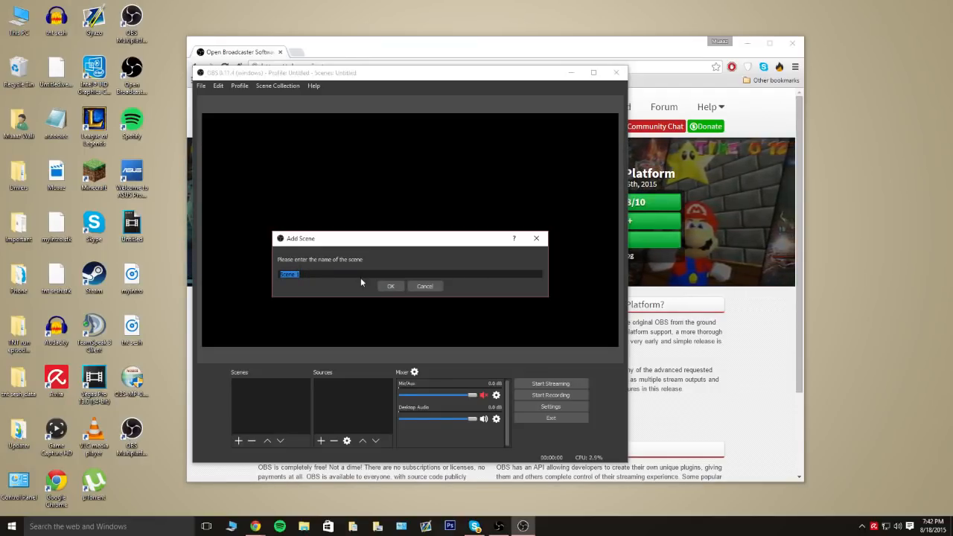
{"action": "type", "text": "youtu"}
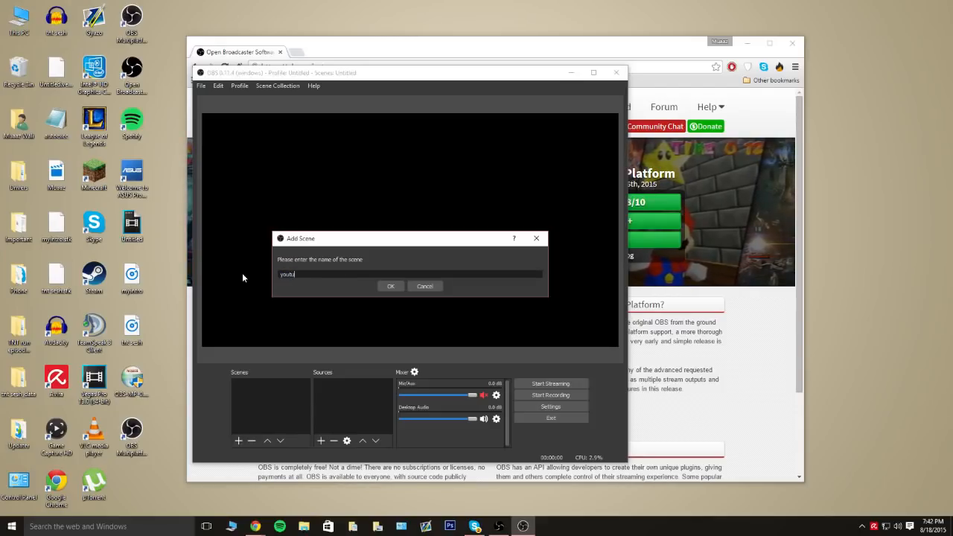
{"action": "left_click", "coordinate": [391, 286]}
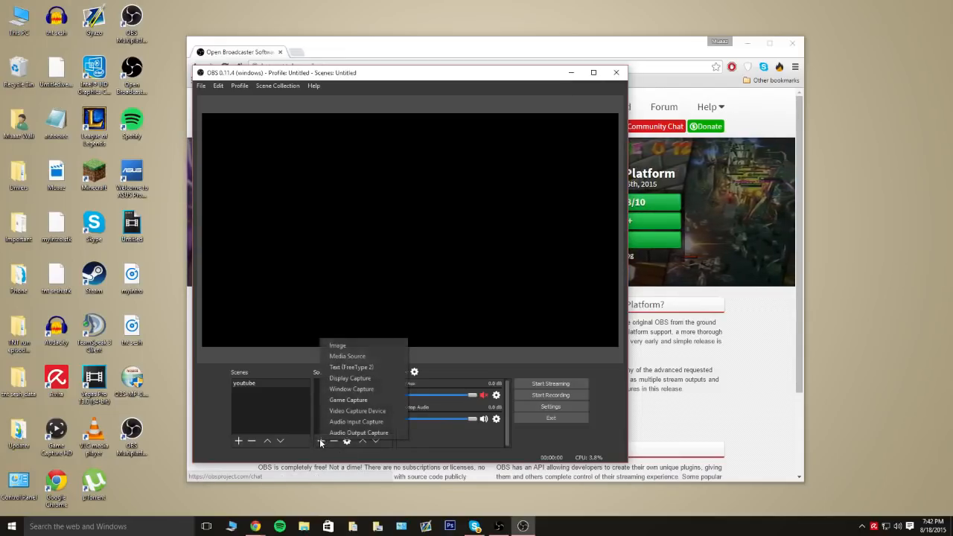
{"action": "mouse_move", "coordinate": [356, 422]}
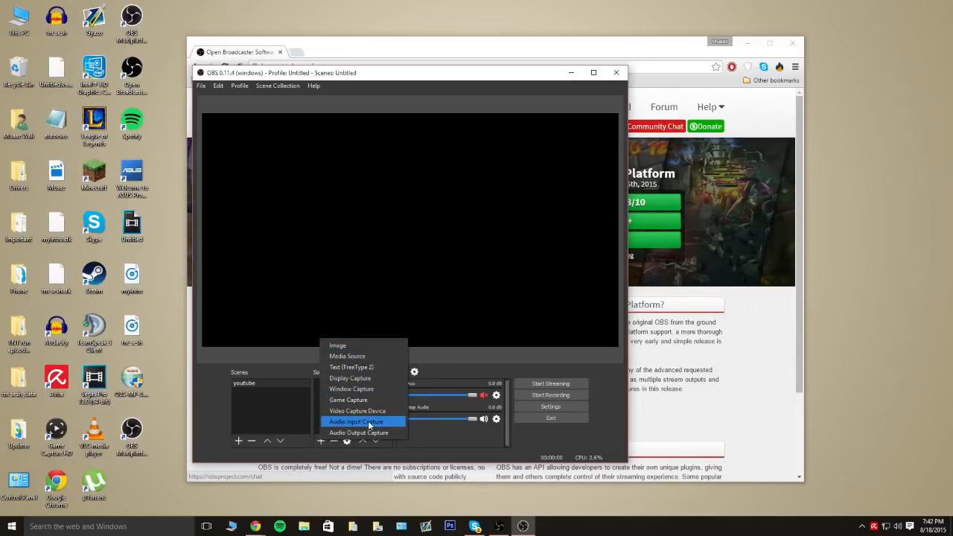
{"action": "mouse_move", "coordinate": [352, 366]}
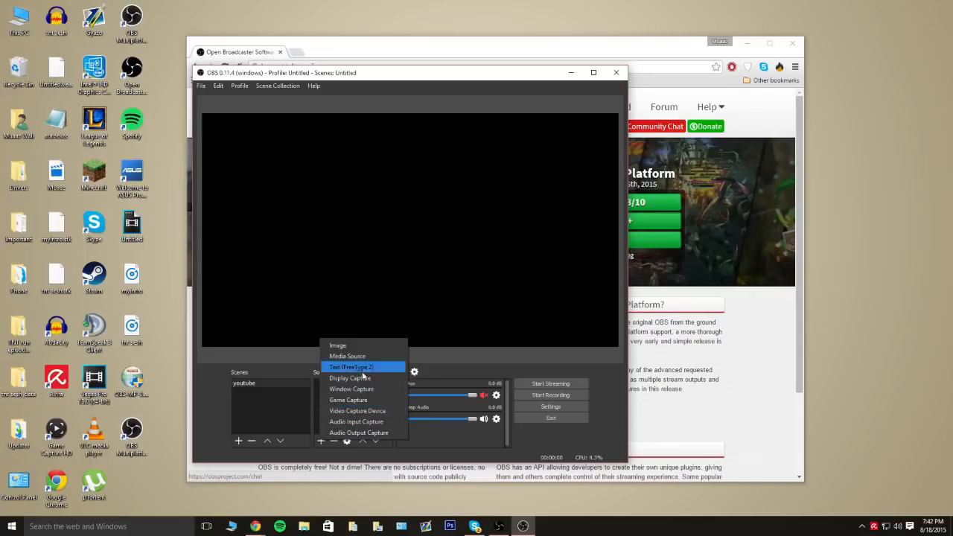
{"action": "mouse_move", "coordinate": [349, 399]}
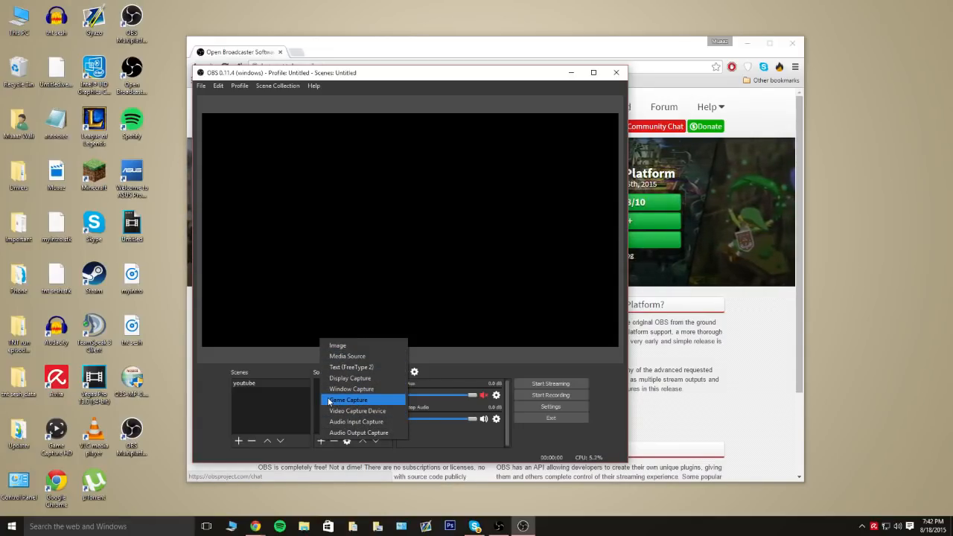
{"action": "mouse_move", "coordinate": [352, 389]}
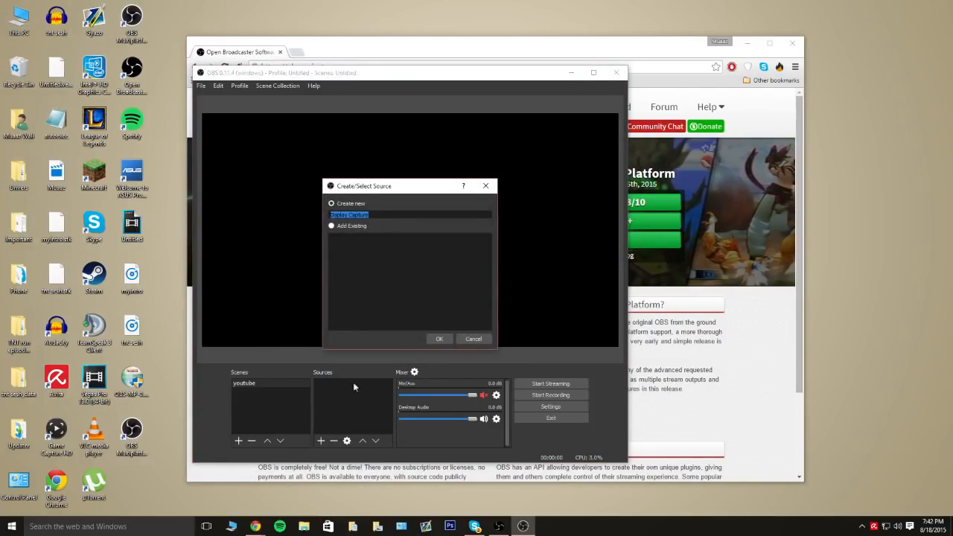
Add a Display Capture source to the youtube scene with Capture Cursor left on
{"action": "left_click", "coordinate": [440, 339]}
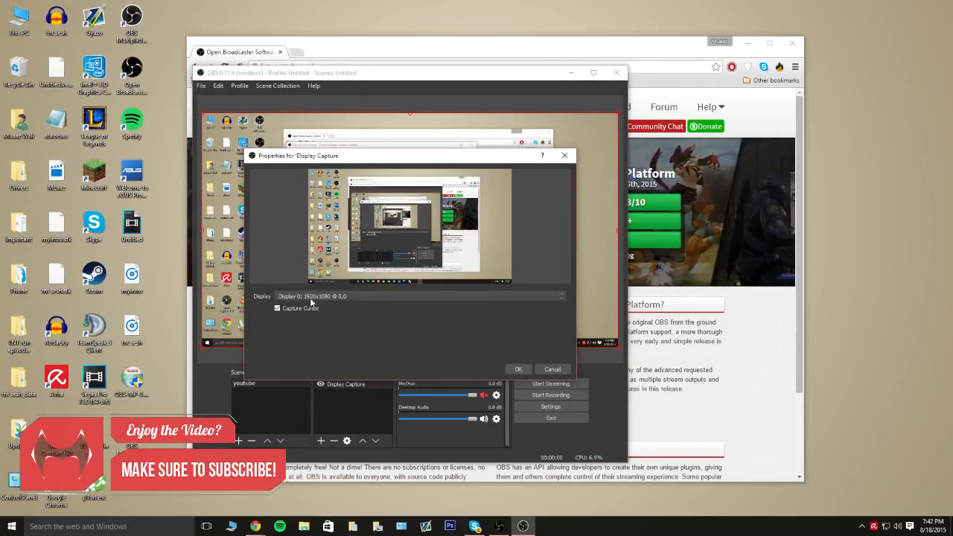
{"action": "left_click", "coordinate": [277, 307]}
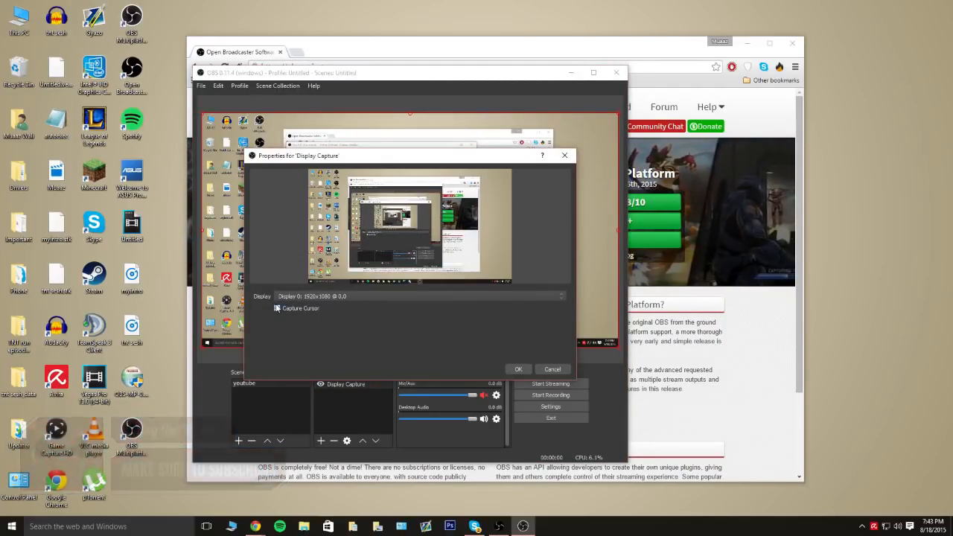
{"action": "left_click", "coordinate": [277, 308]}
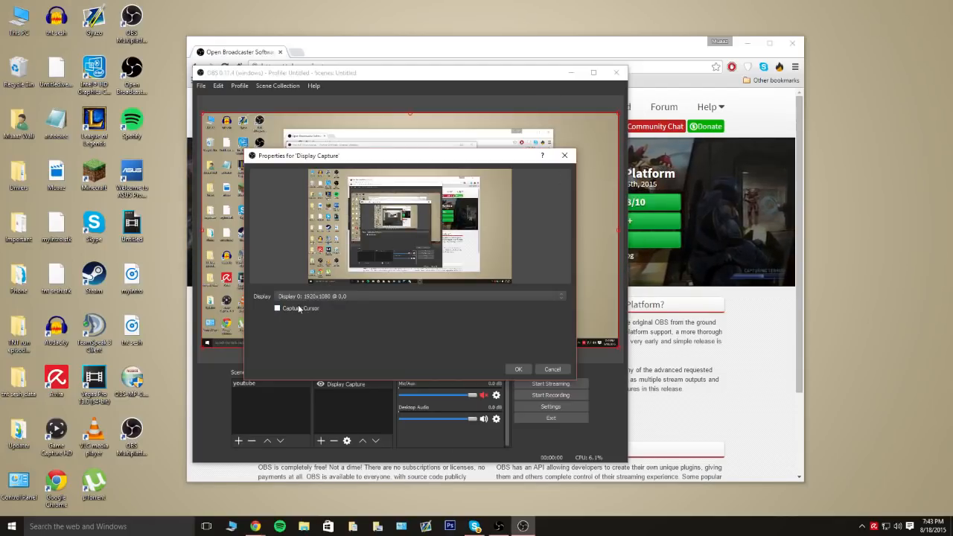
{"action": "left_click", "coordinate": [277, 308]}
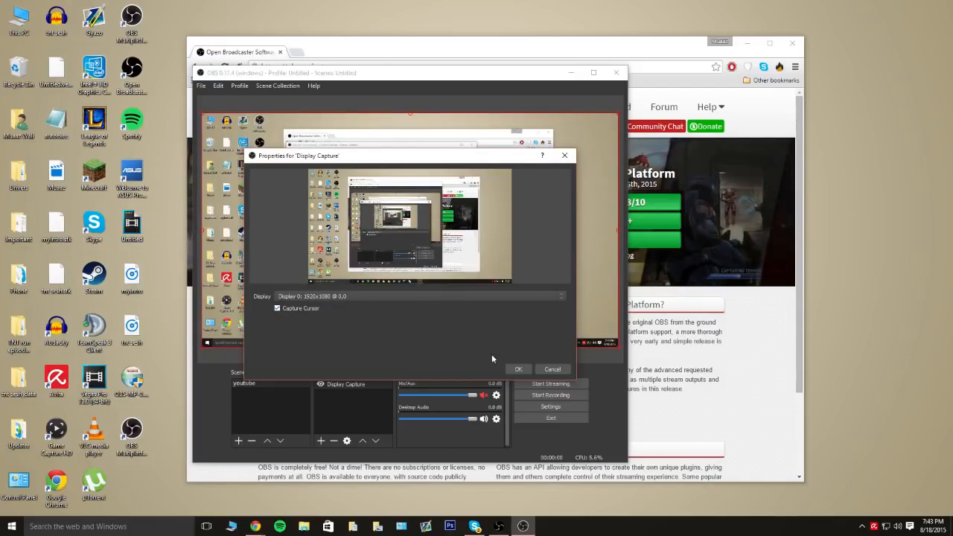
{"action": "left_click", "coordinate": [518, 369]}
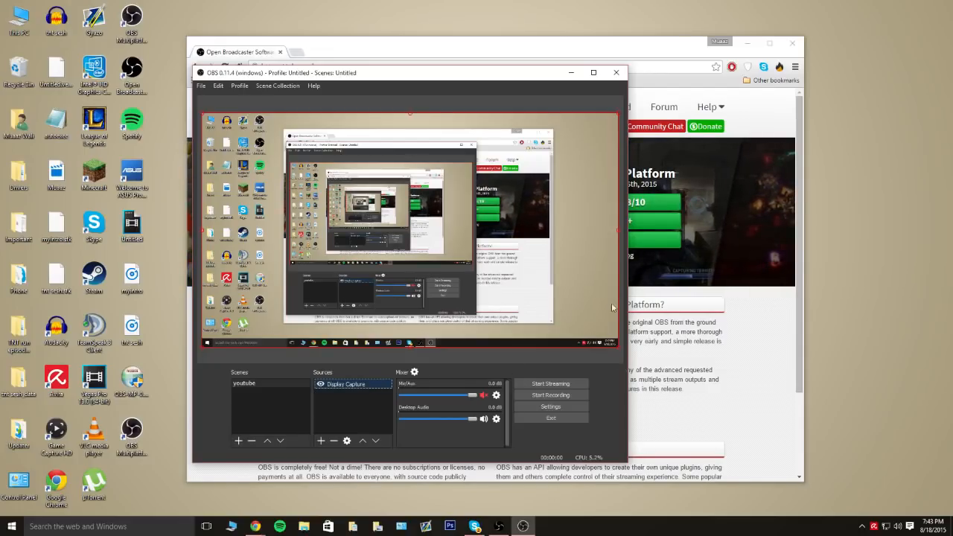
{"action": "mouse_move", "coordinate": [603, 399]}
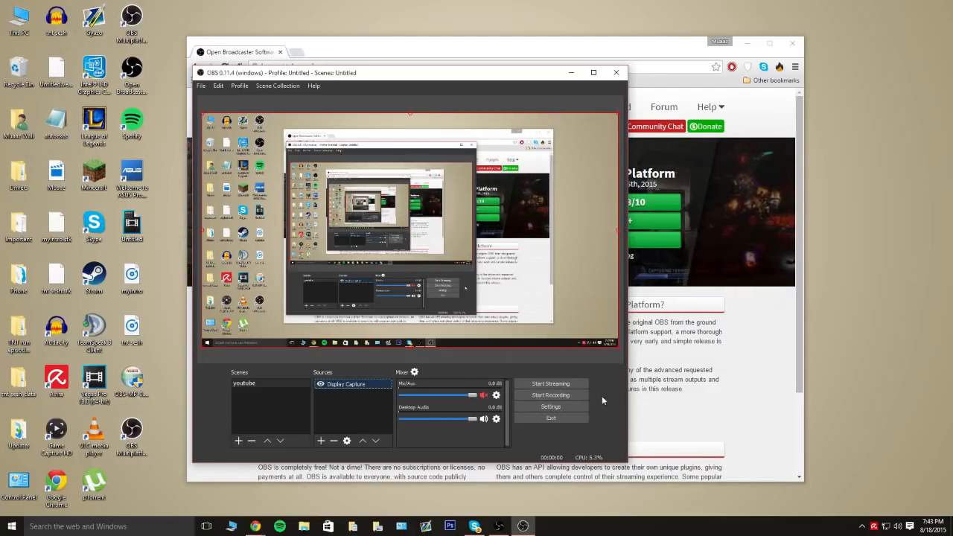
{"action": "left_click", "coordinate": [551, 405]}
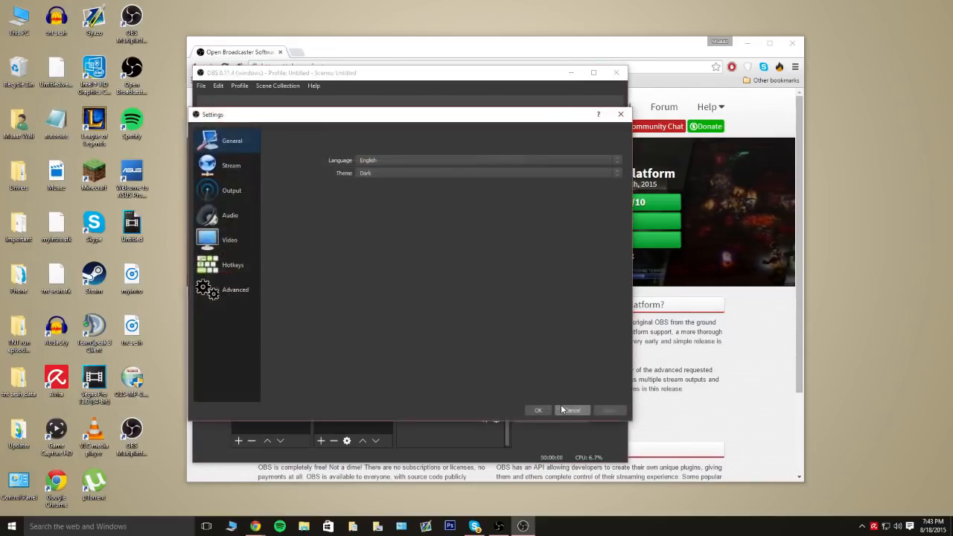
Review the Stream, Video, Audio and Output (Recording) settings, keeping stream type on streaming services
{"action": "left_click", "coordinate": [232, 166]}
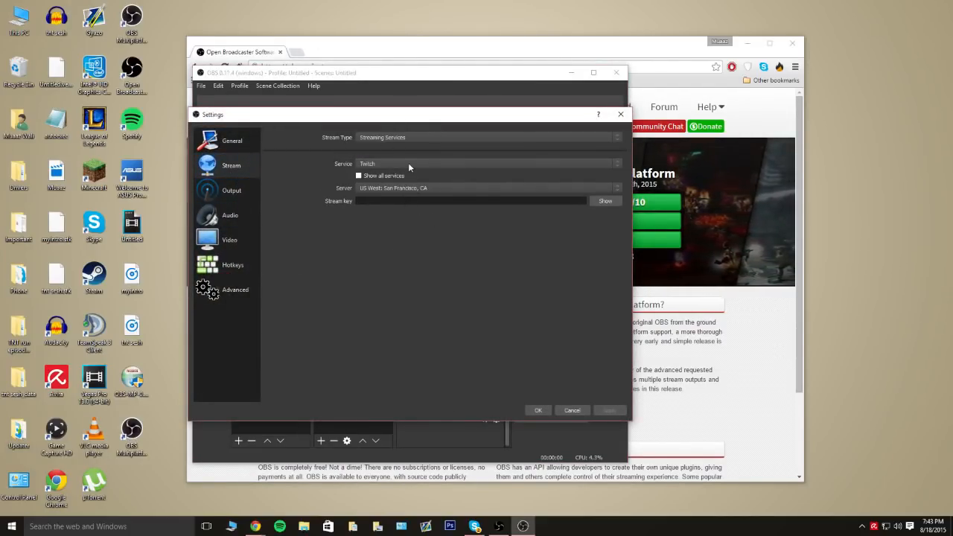
{"action": "mouse_move", "coordinate": [420, 139]}
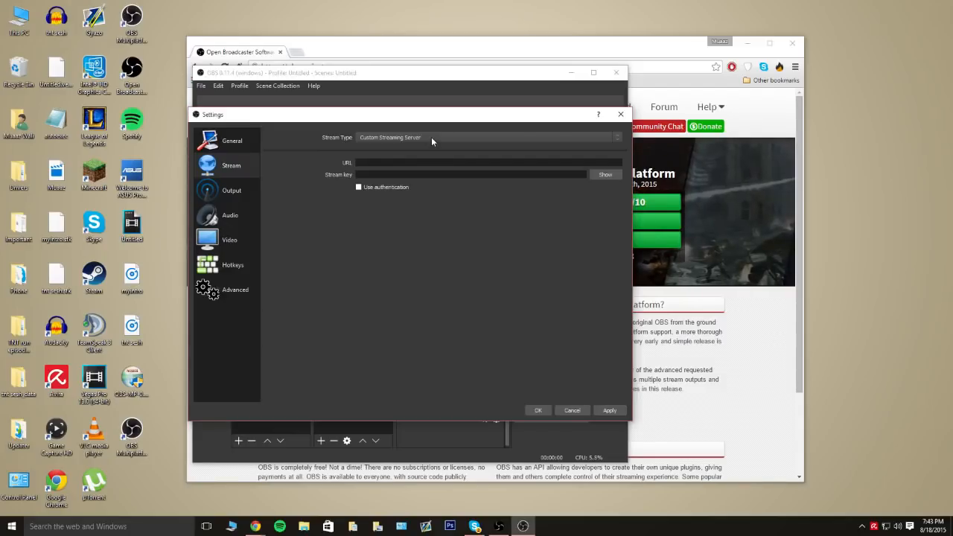
{"action": "left_click", "coordinate": [489, 137]}
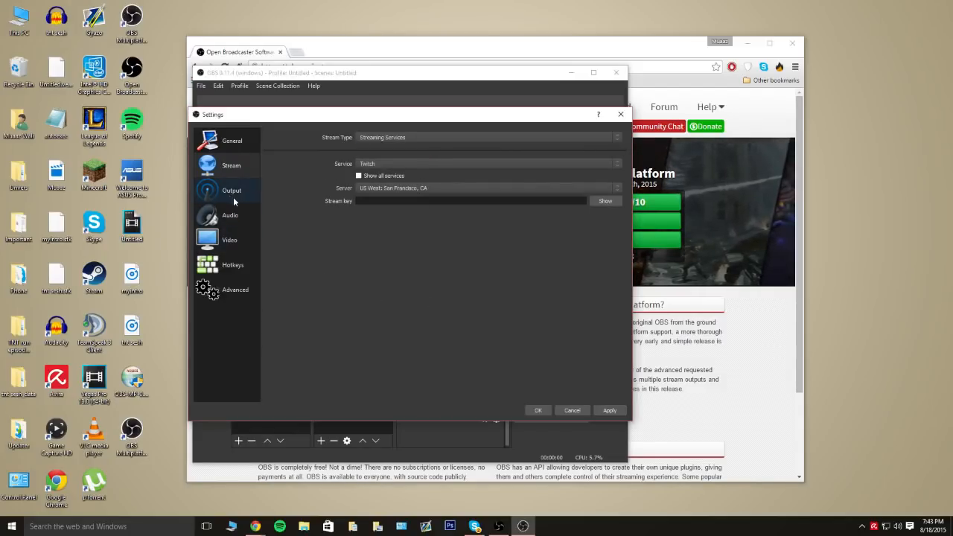
{"action": "left_click", "coordinate": [229, 240]}
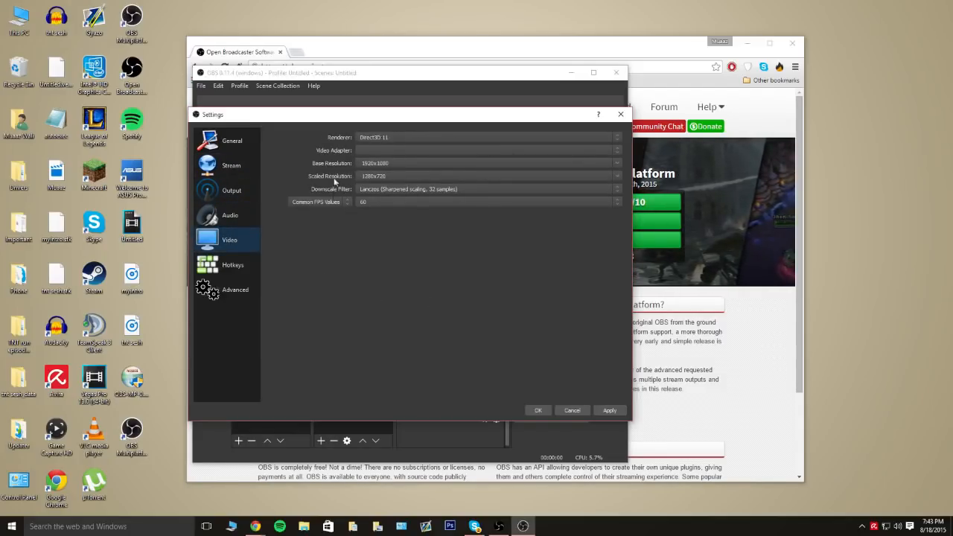
{"action": "left_click", "coordinate": [229, 214]}
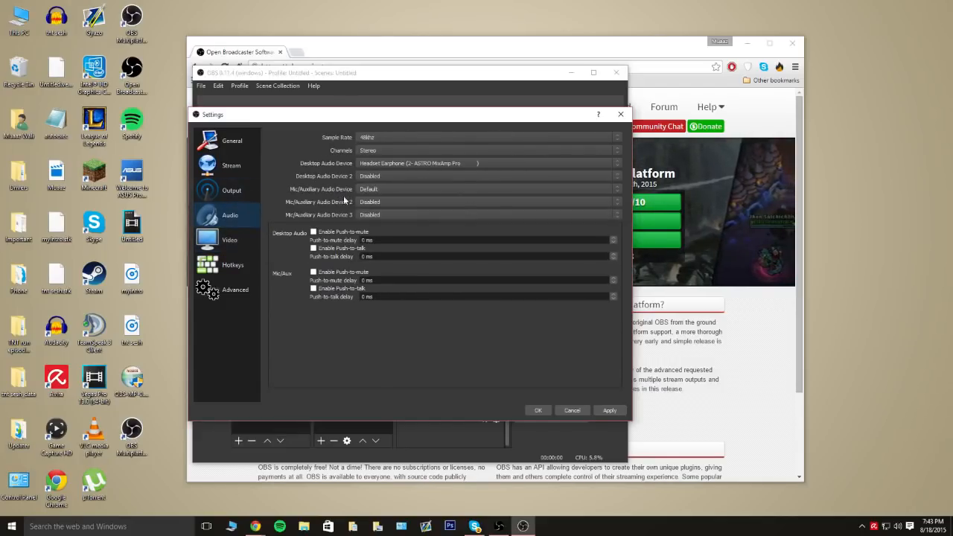
{"action": "left_click", "coordinate": [233, 191]}
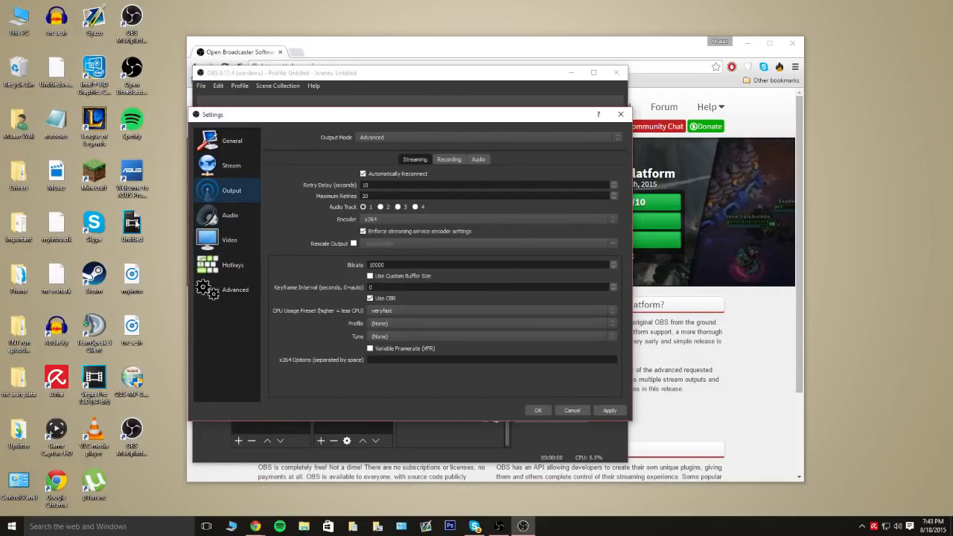
{"action": "left_click", "coordinate": [449, 158]}
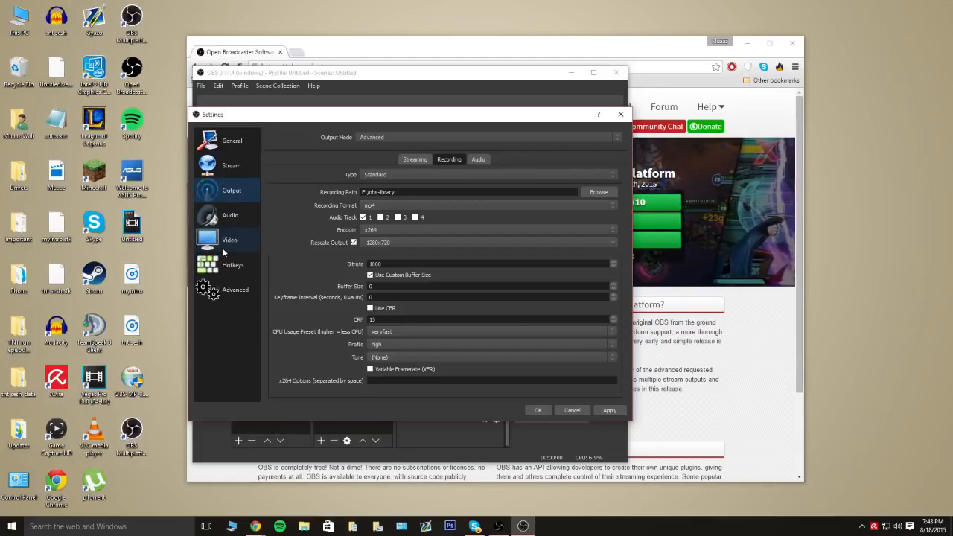
Revisit the Video and Audio settings, then cancel without applying changes
{"action": "left_click", "coordinate": [229, 240]}
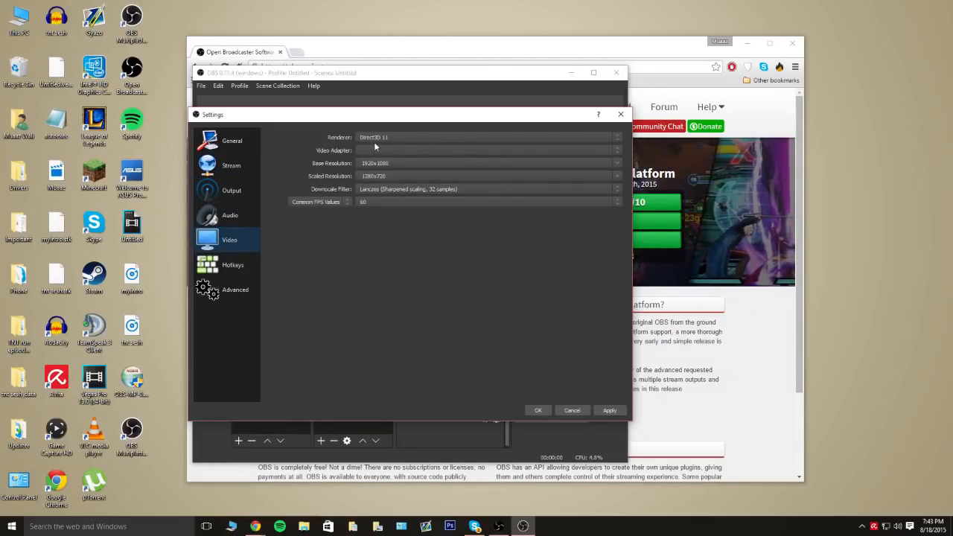
{"action": "left_click", "coordinate": [229, 214]}
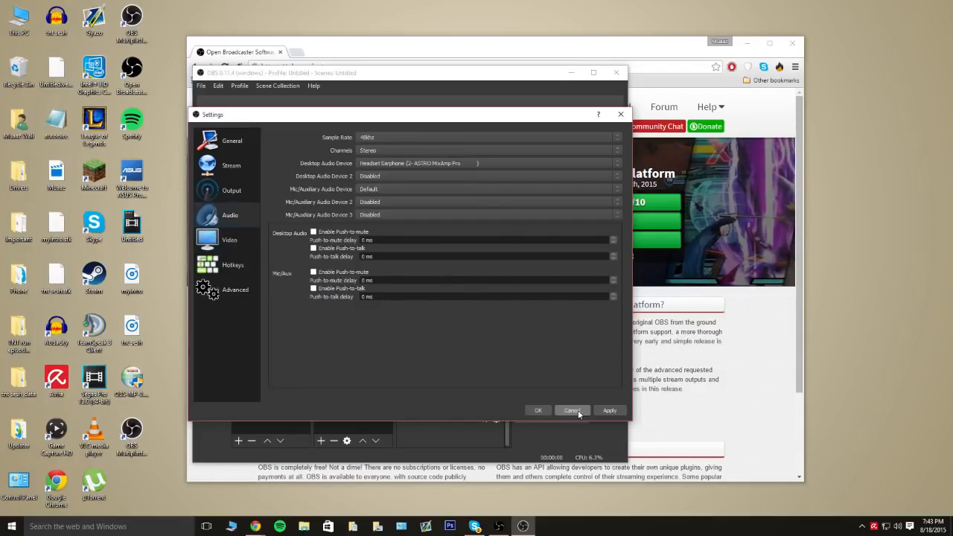
{"action": "left_click", "coordinate": [572, 411]}
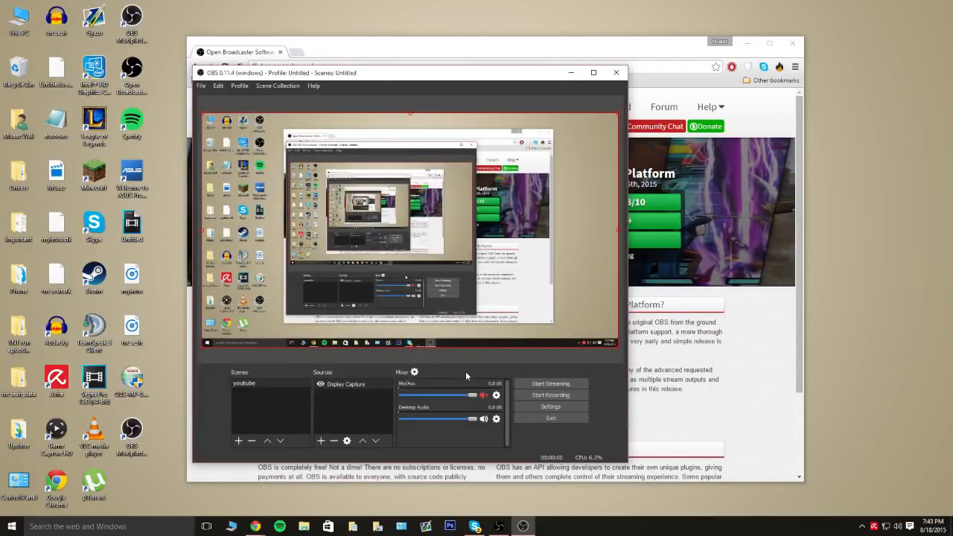